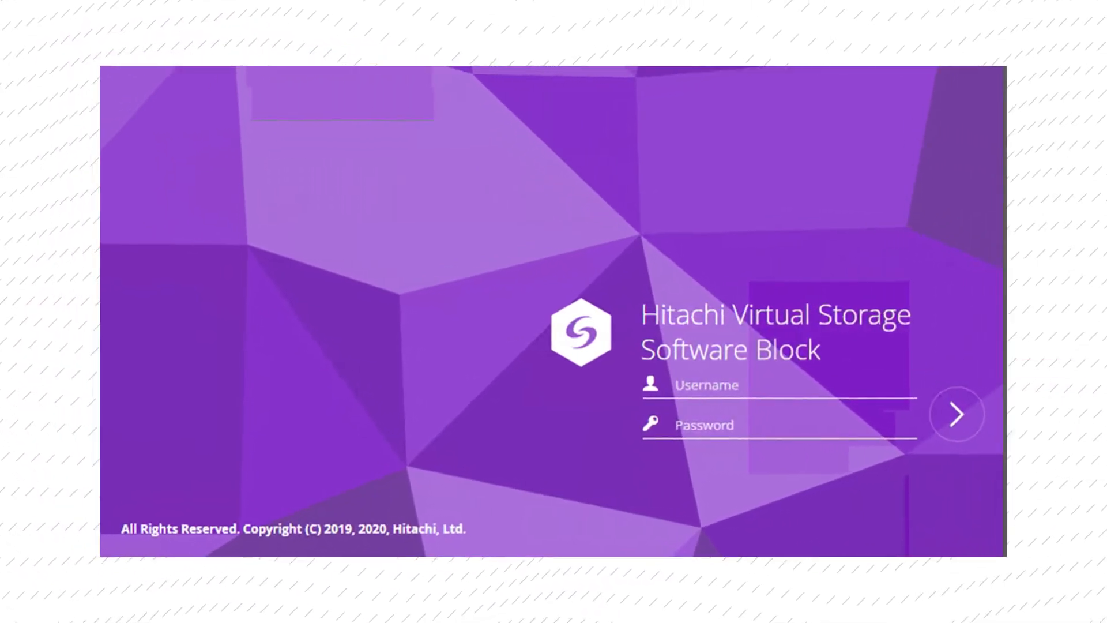
- Sign in to the VSS Block web console and land on the dashboard with all-Normal health panels
click(954, 413)
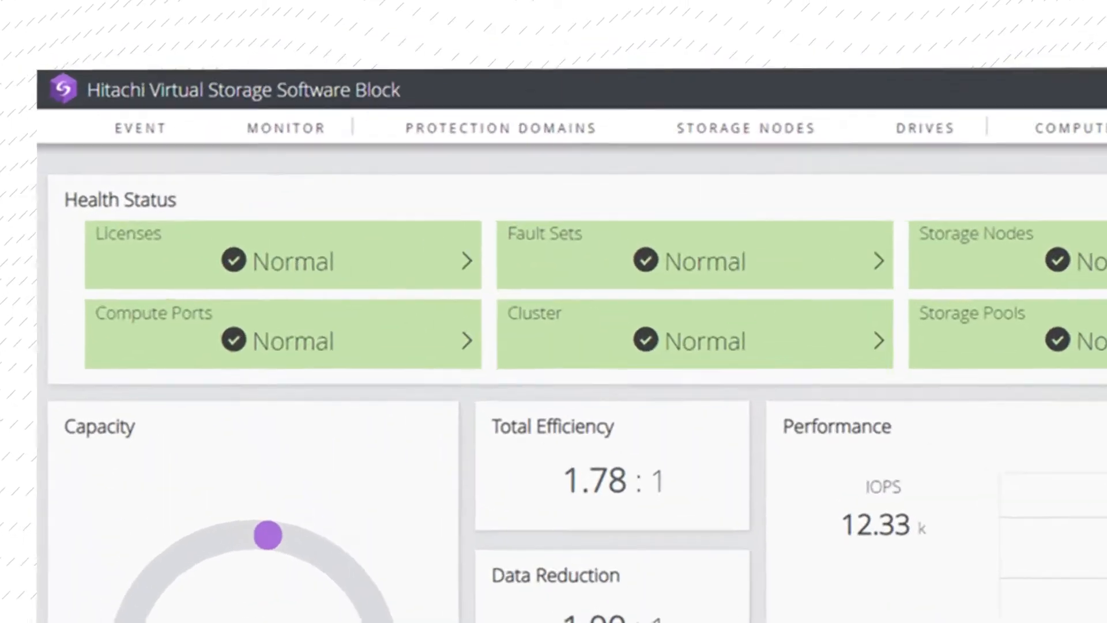
scroll(down, 3)
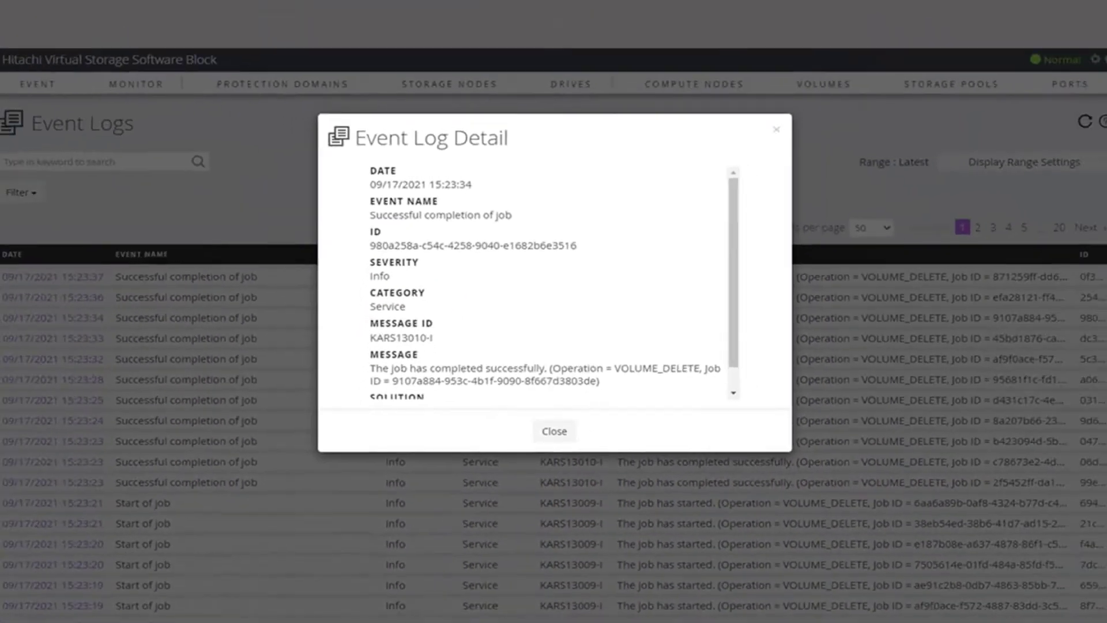
- Close the job-completion event's detail view to return to the Event Logs list
click(555, 431)
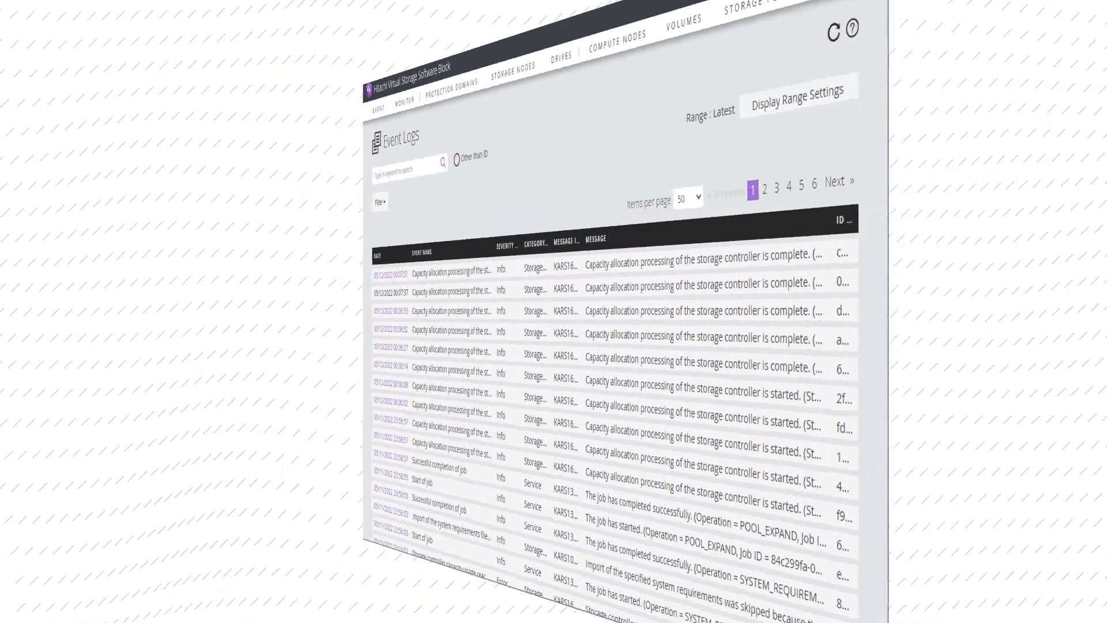
- Chart Volume IOPS (Total) in the System Monitor for volumes vol00–vol05
click(196, 93)
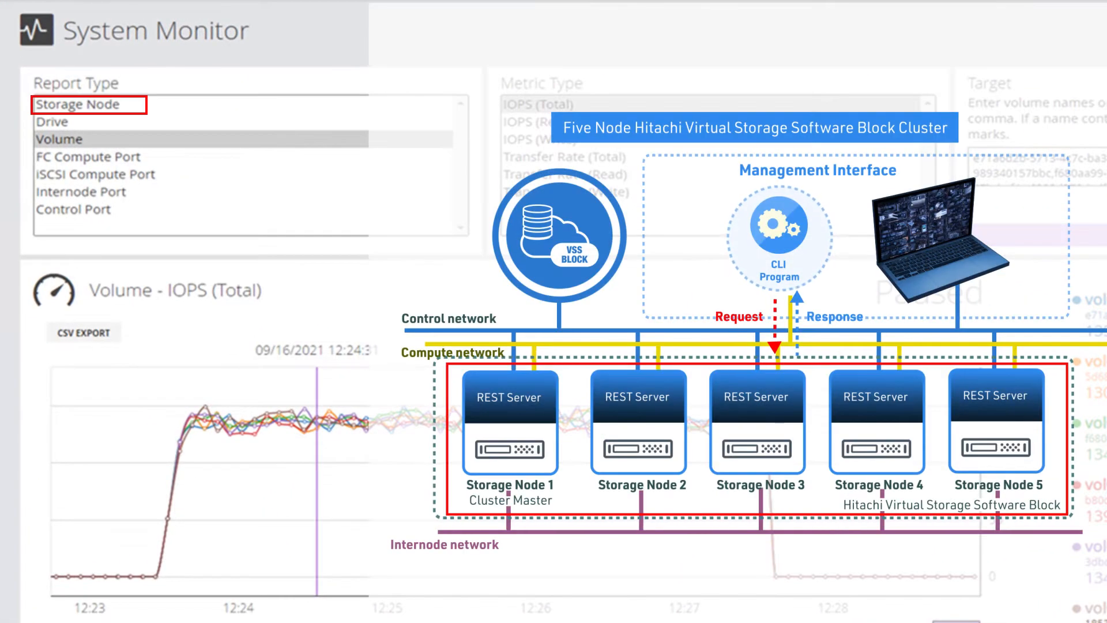
click(88, 156)
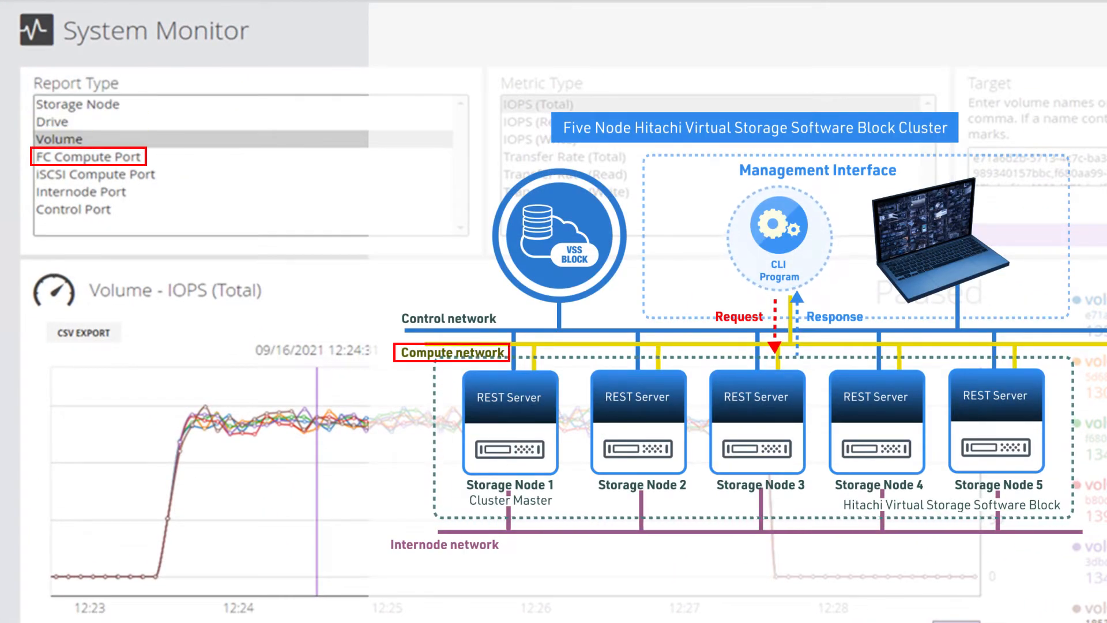
click(95, 174)
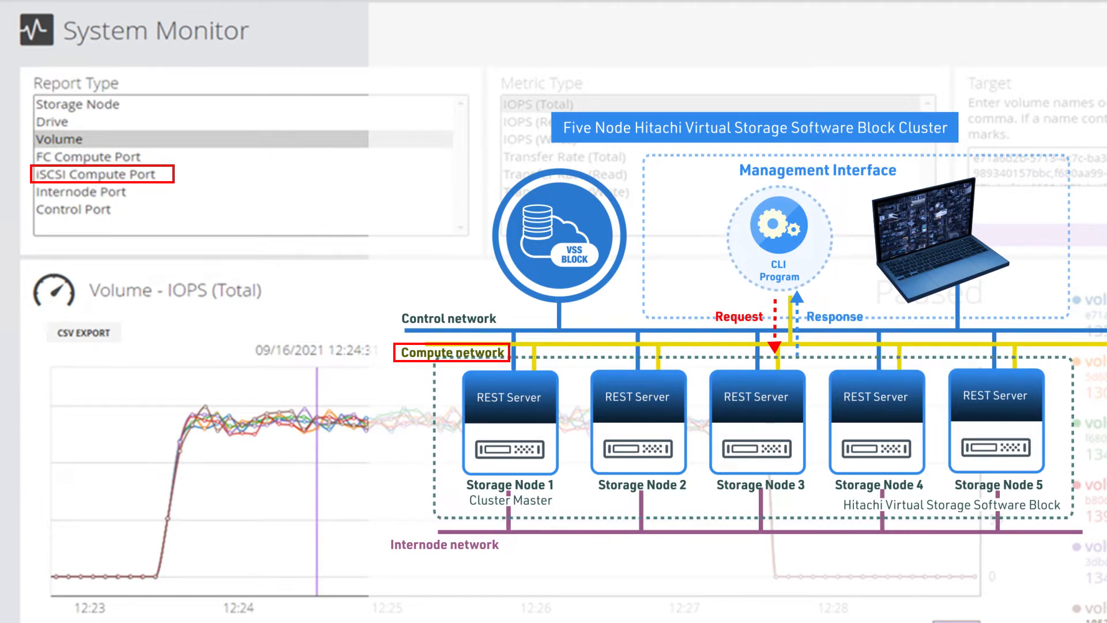
click(74, 209)
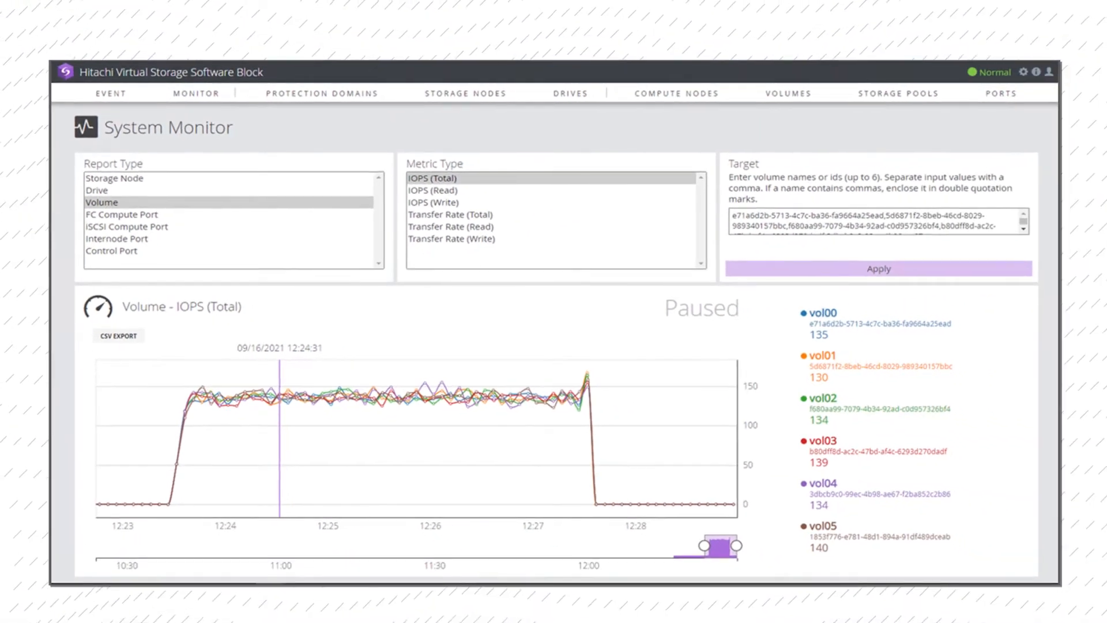
- Show protection domain SC01-PD01 with its redundancy summary and three Normal fault sets
click(321, 92)
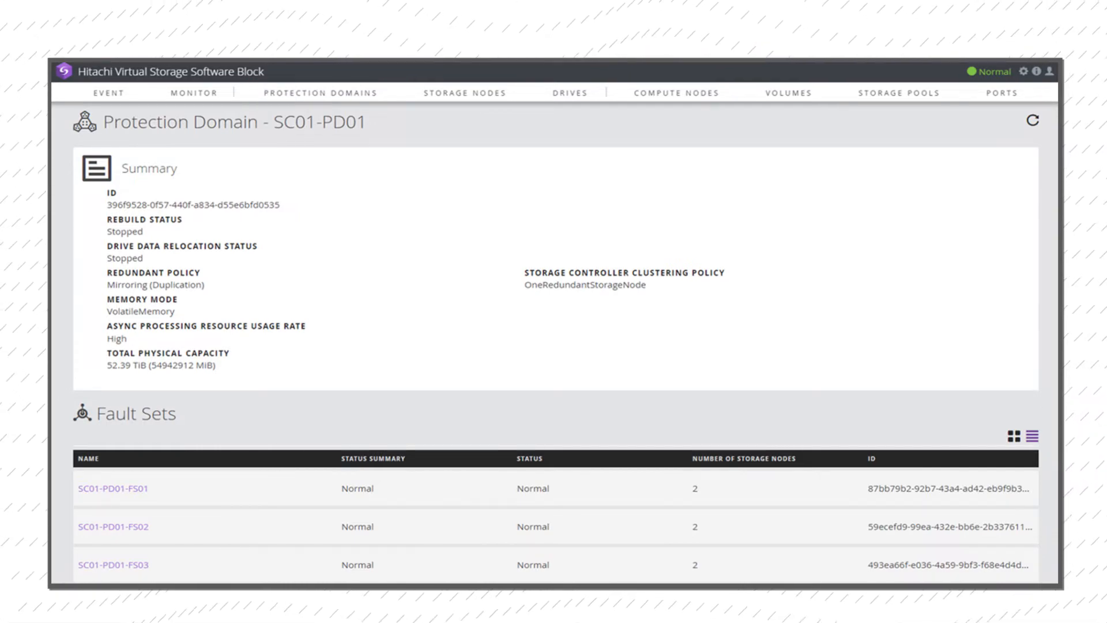
- View the six storage nodes, then the Drives list of Normal 800 GB drives on SN01 and SN05
click(463, 92)
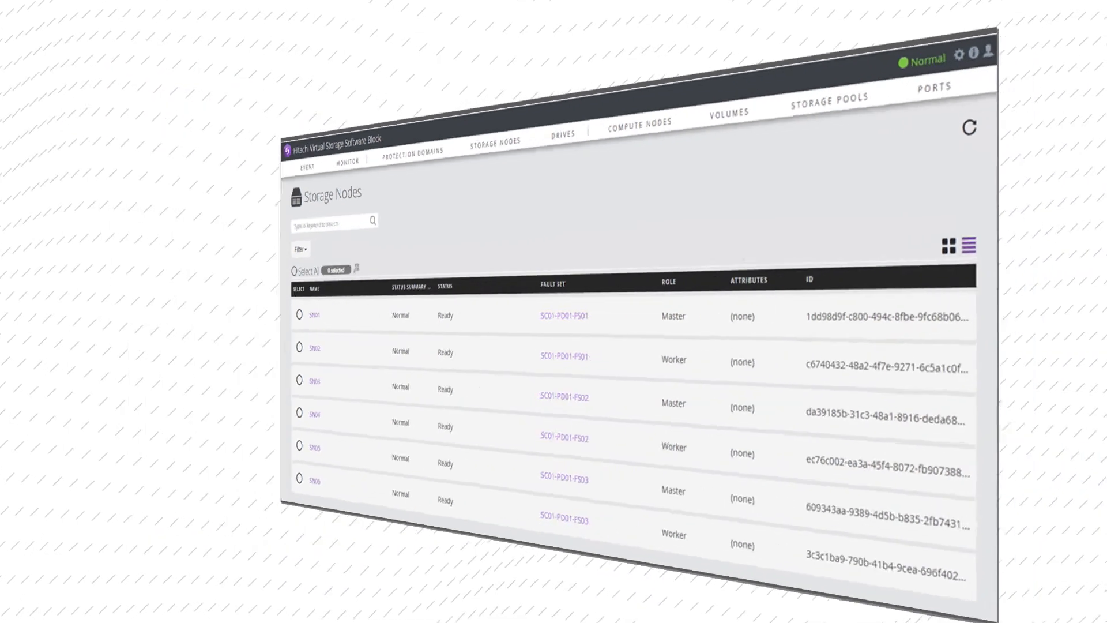
click(569, 84)
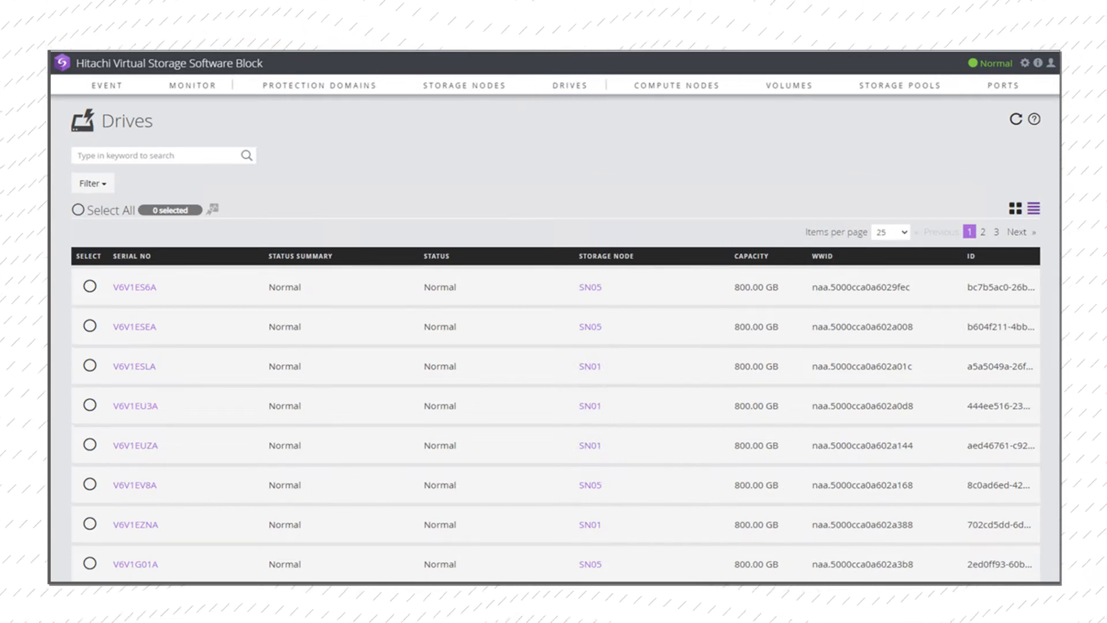
- View compute nodes host1–host6, then the Volumes list of 12 GiB snapshot volumes vol00–vol06
click(675, 84)
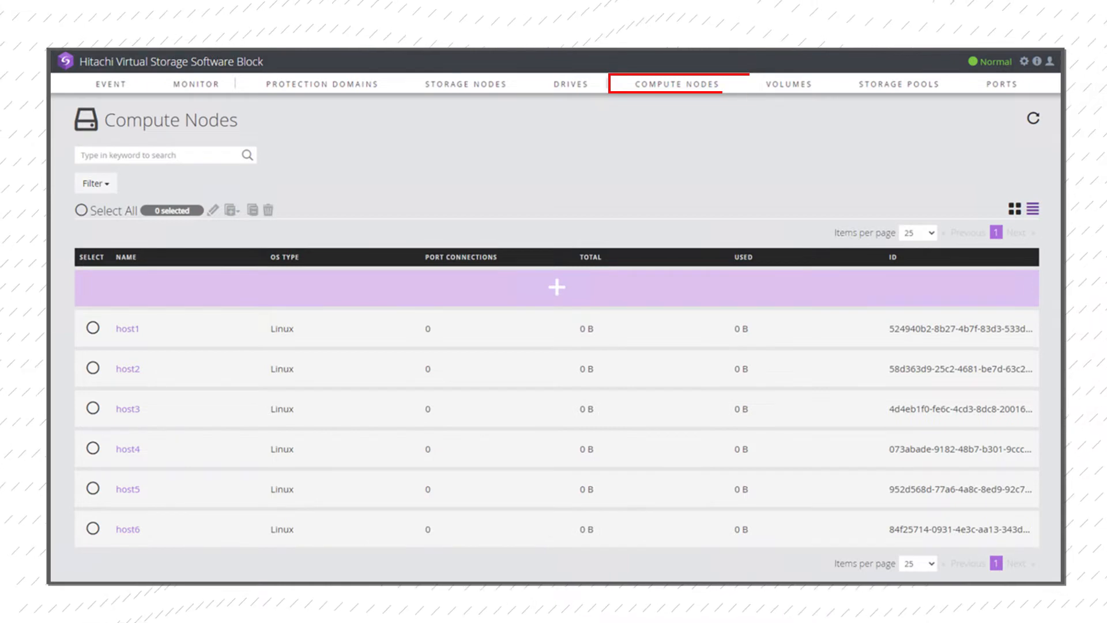
mouse_move(555, 289)
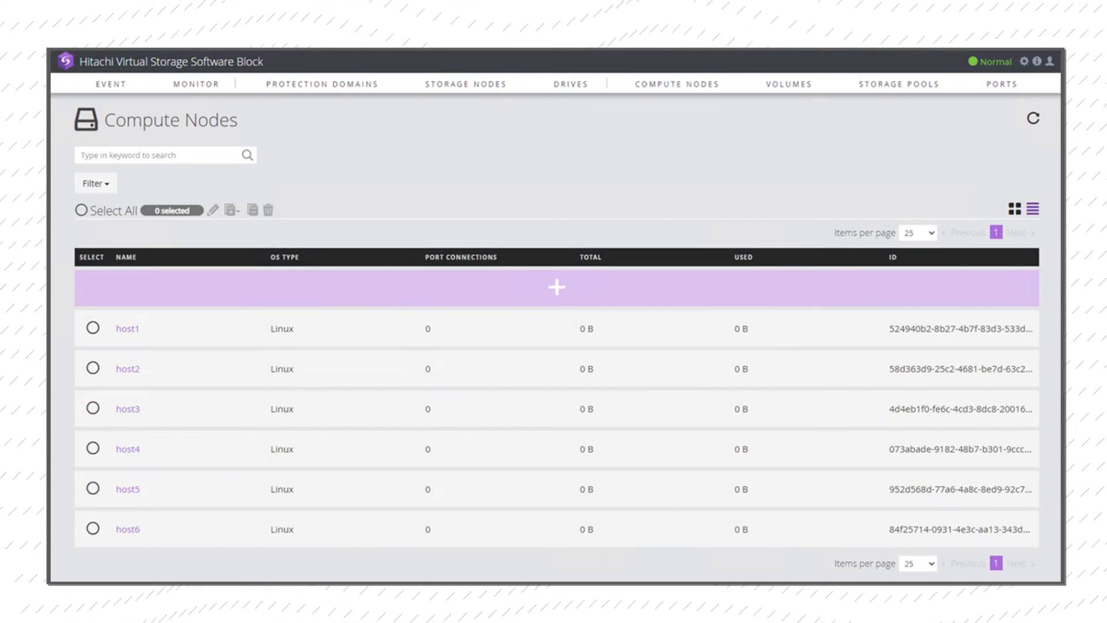
click(555, 287)
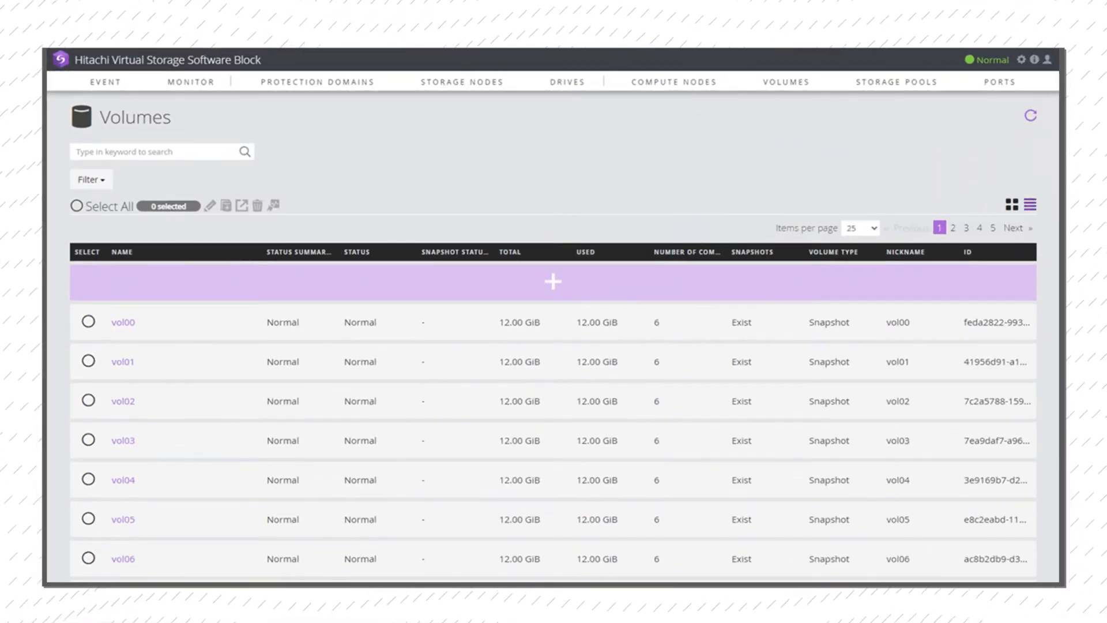
mouse_move(552, 283)
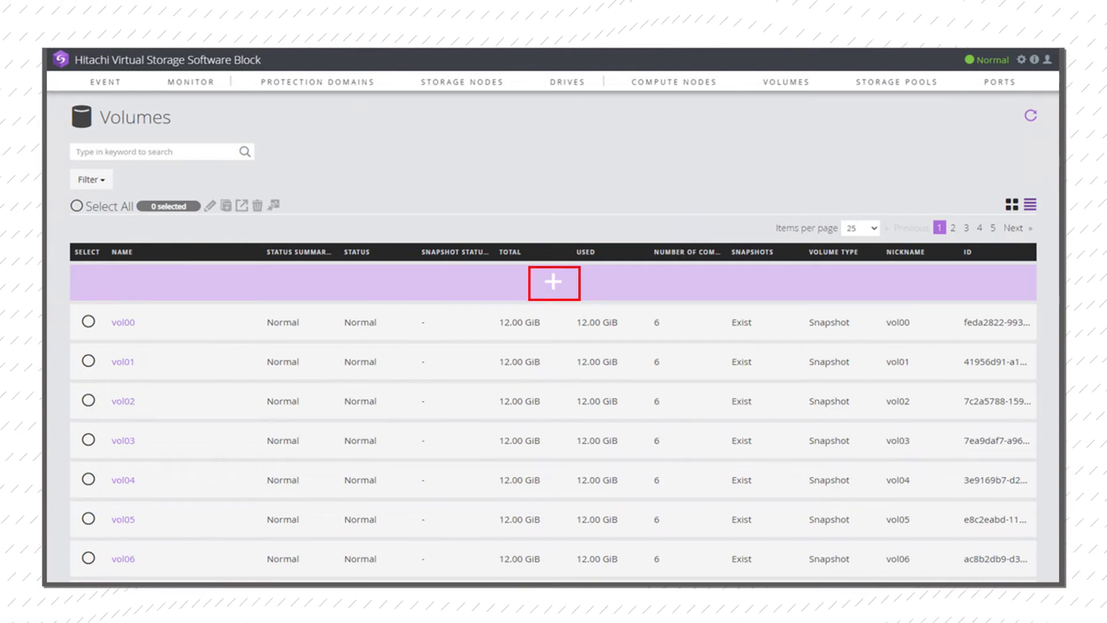
- Bring up the Create Volumes form from the + row above the volume list
click(553, 283)
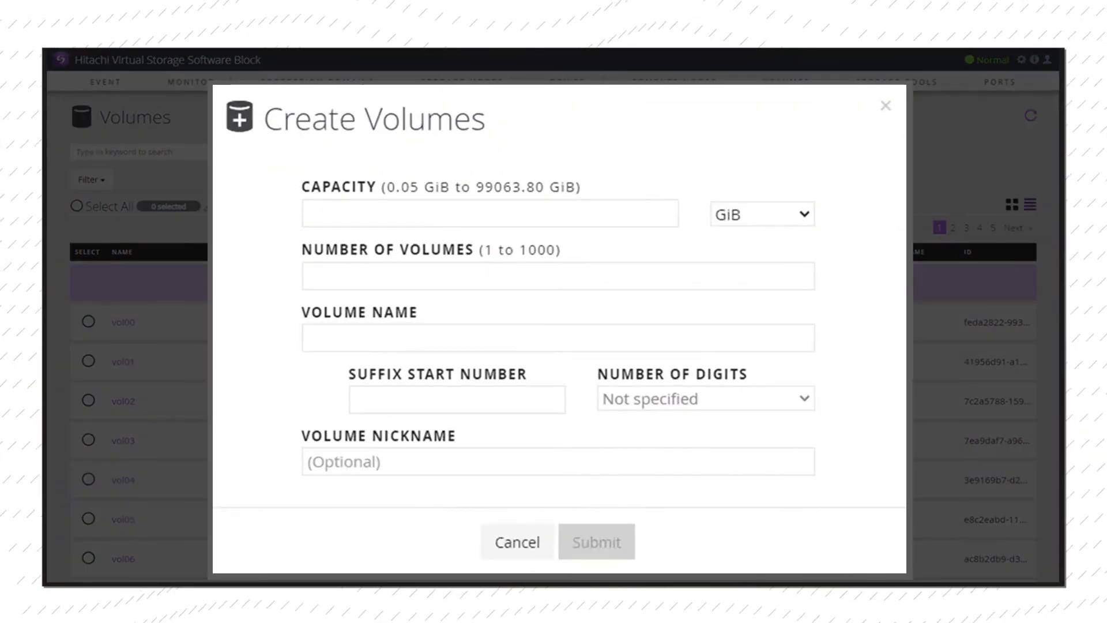
click(516, 542)
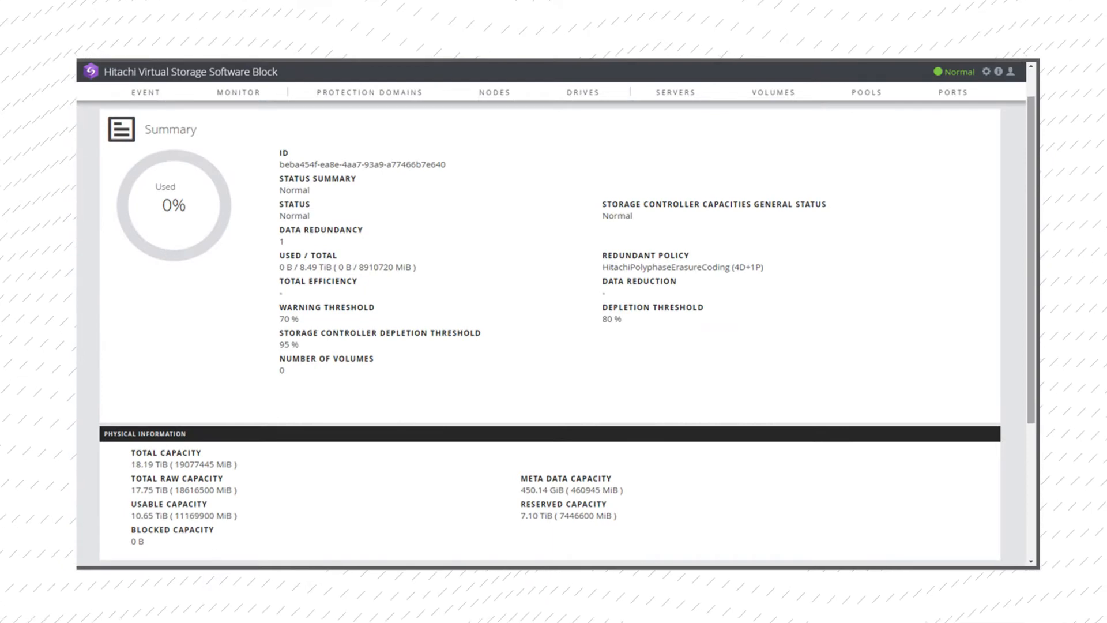
- Review the 8.49 TiB 4D+1P storage pool summary, then list the iSCSI compute ports on SN01–SN04
click(645, 255)
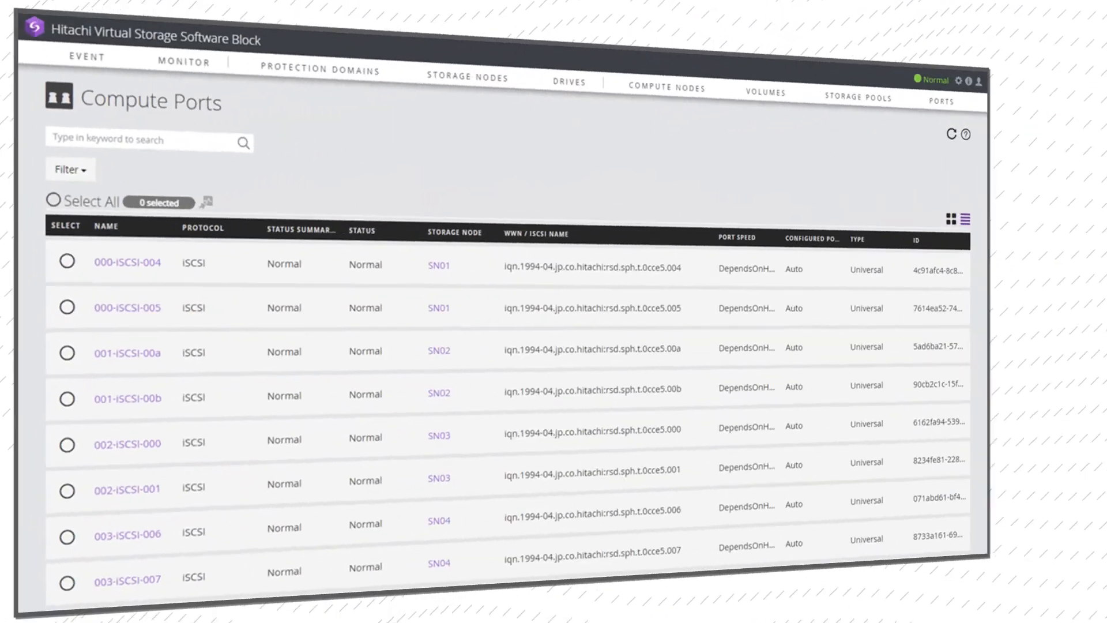
click(1004, 80)
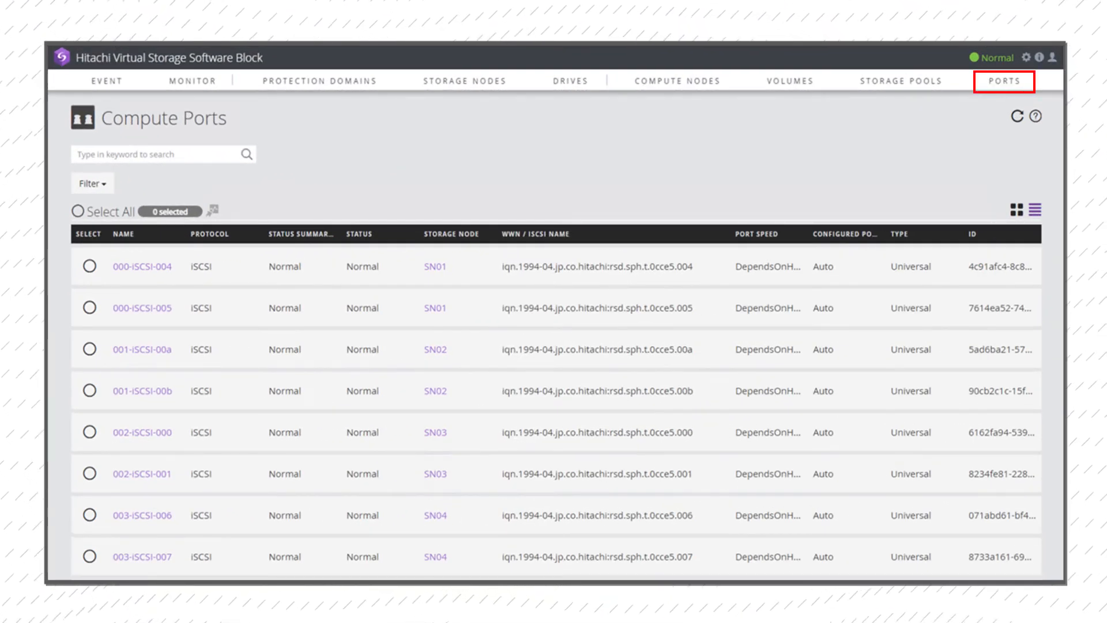